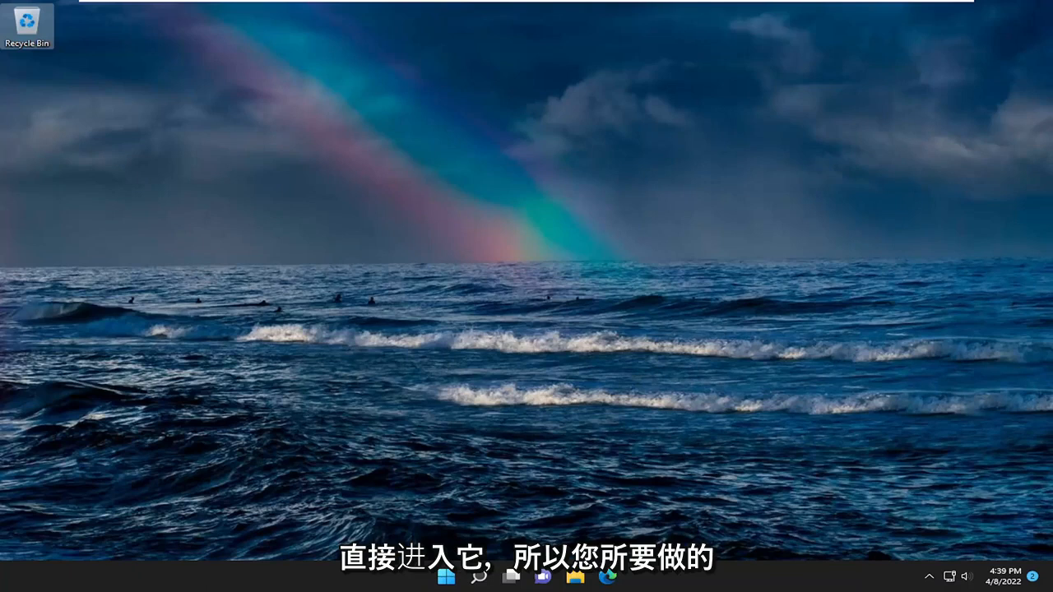
# - Run wsreset from Search to clear the Store cache, then close the reopened Microsoft Store
pyautogui.click(479, 576)
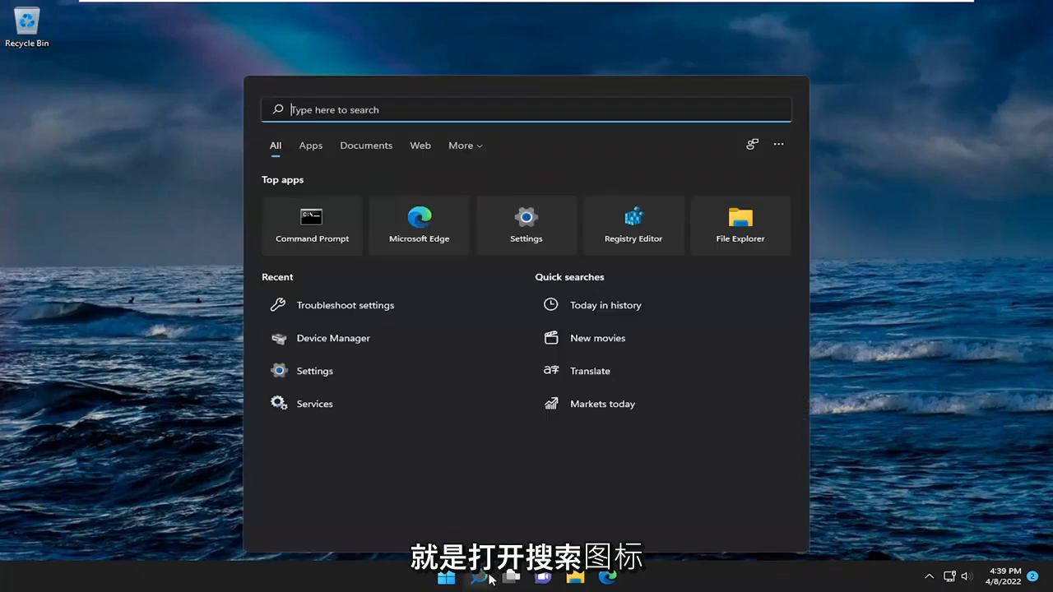
pyautogui.write('wsres')
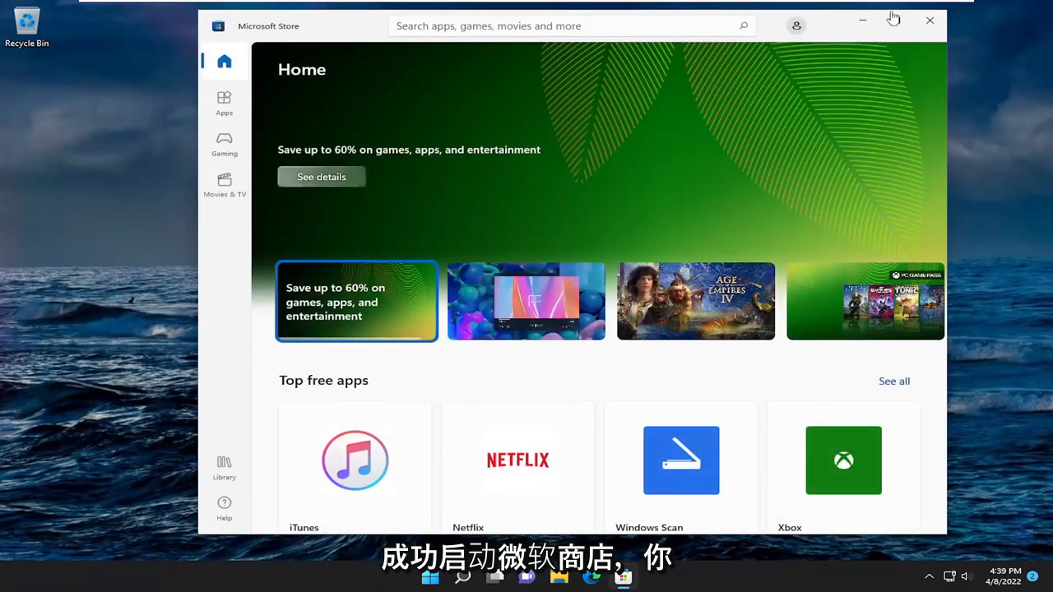
pyautogui.click(930, 20)
pyautogui.write('cmd')
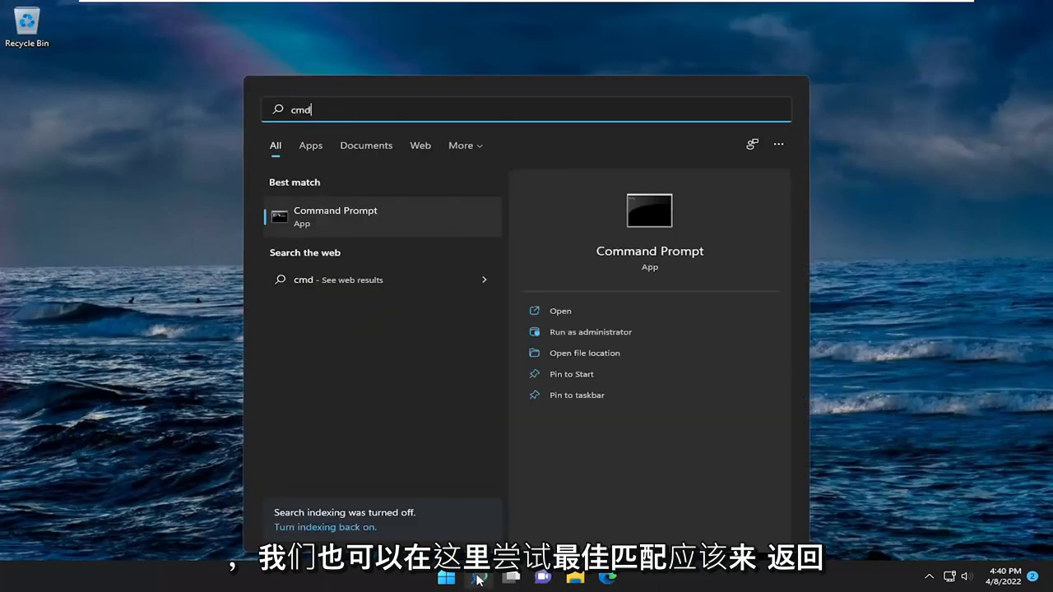
pyautogui.moveTo(346, 226)
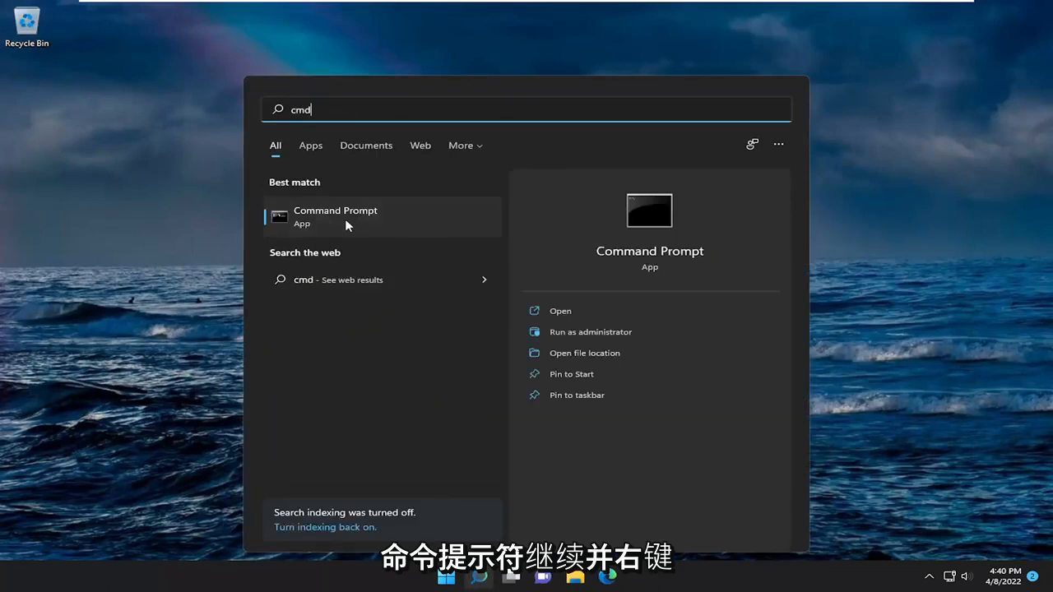
# - Launch Command Prompt from the Best match result as administrator
pyautogui.rightClick(335, 217)
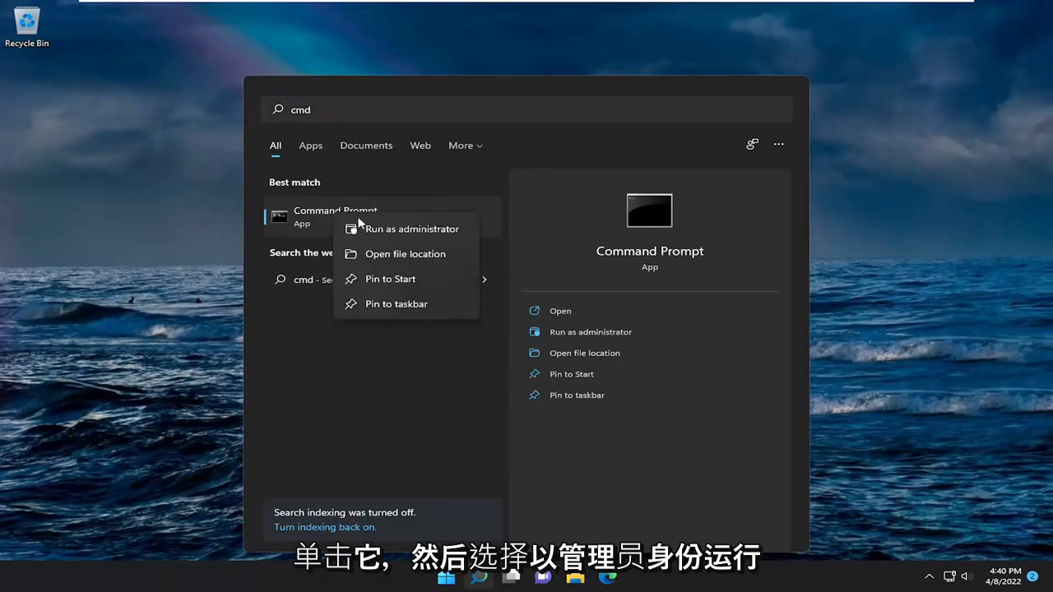
pyautogui.click(411, 229)
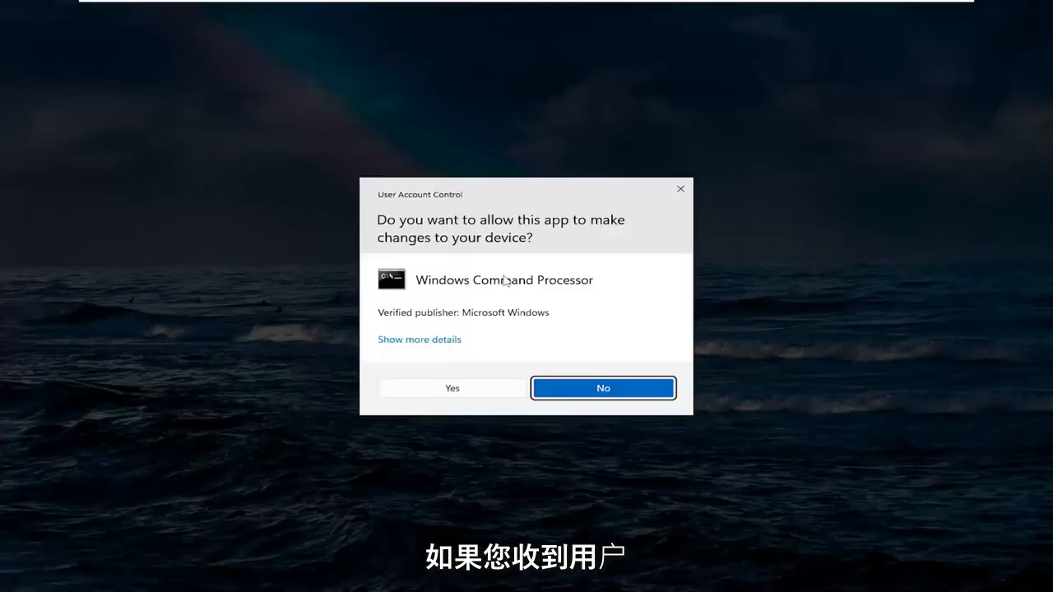
pyautogui.moveTo(539, 232)
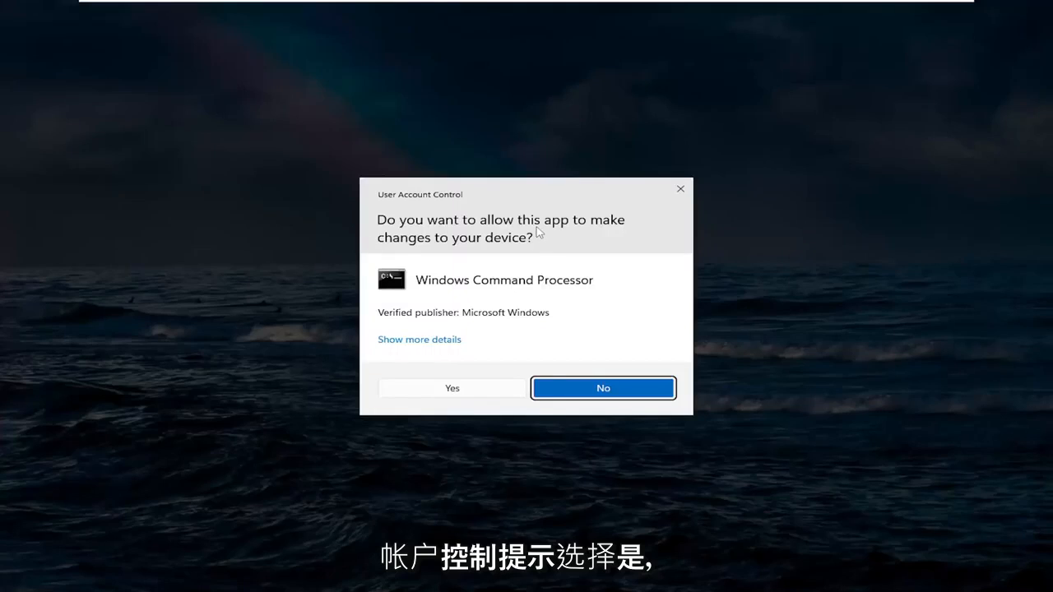
# - Accept the User Account Control prompt for Windows Command Processor
pyautogui.click(451, 387)
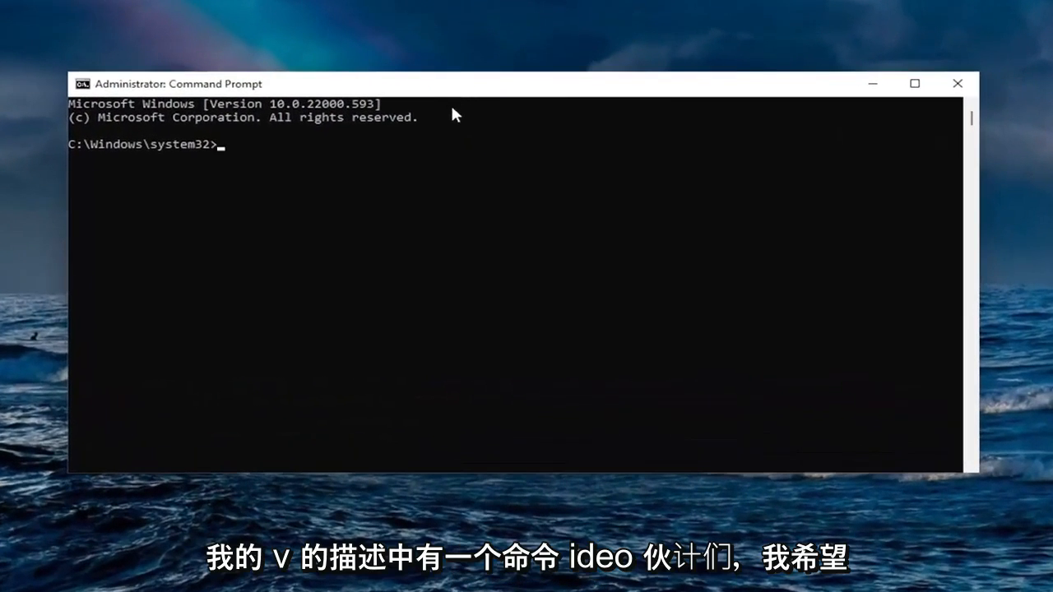
pyautogui.moveTo(576, 108)
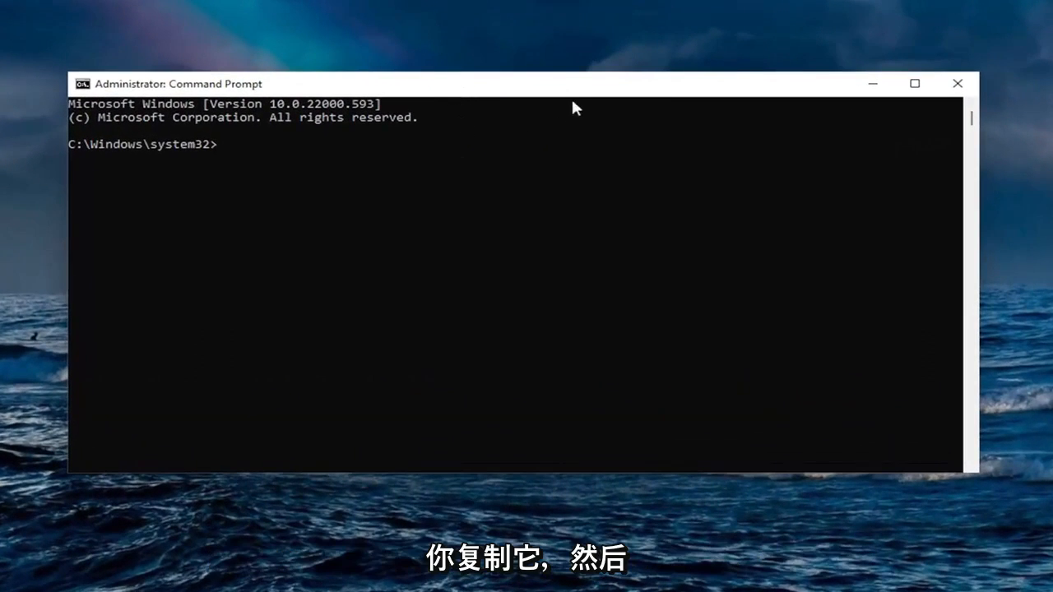
pyautogui.moveTo(533, 89)
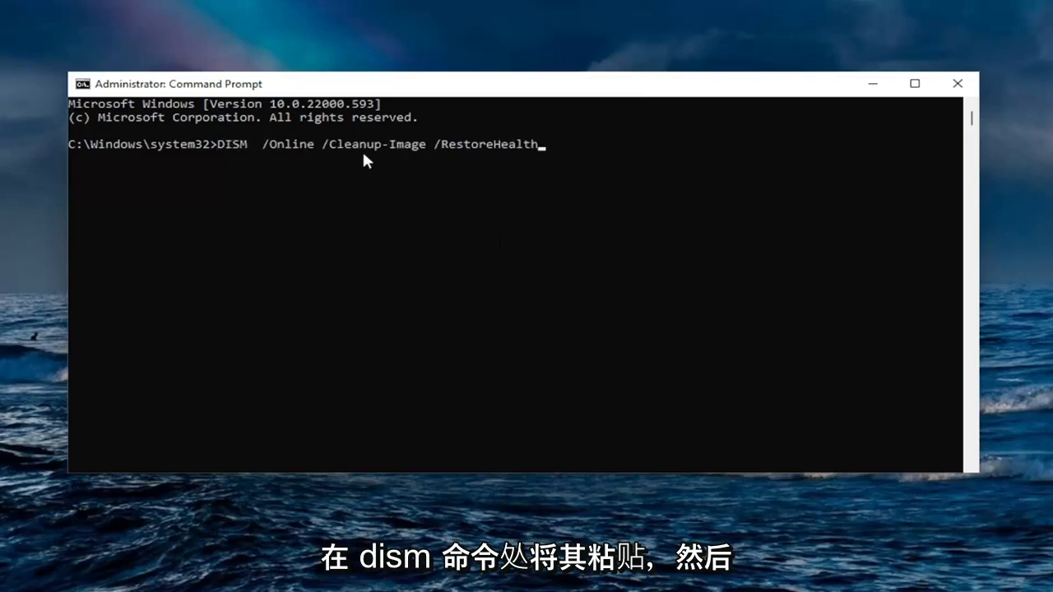
# - Run DISM /Online /Cleanup-Image /RestoreHealth in the elevated console
pyautogui.press('Return')
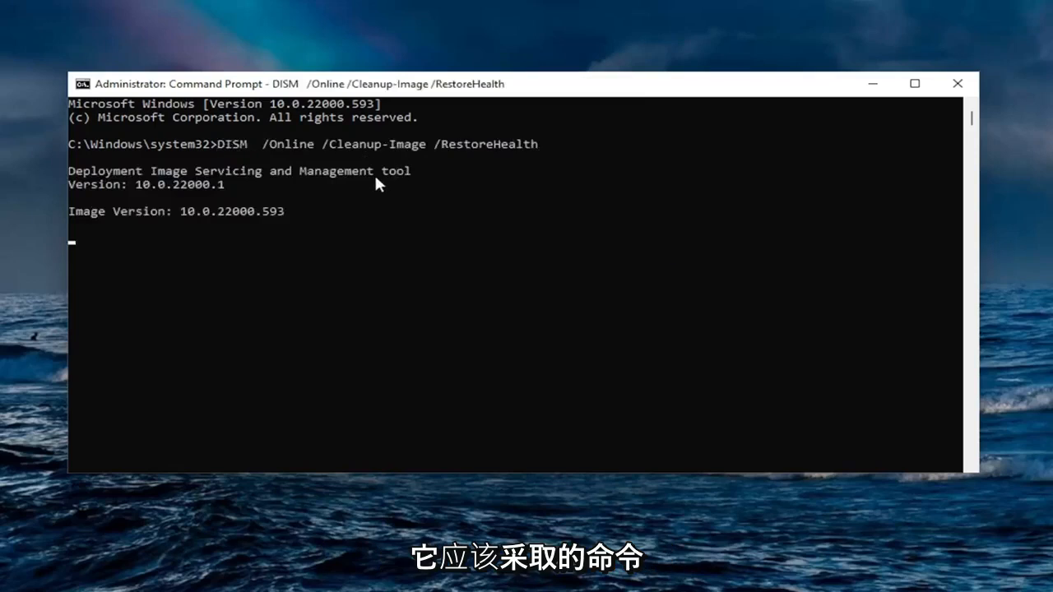
pyautogui.moveTo(300, 237)
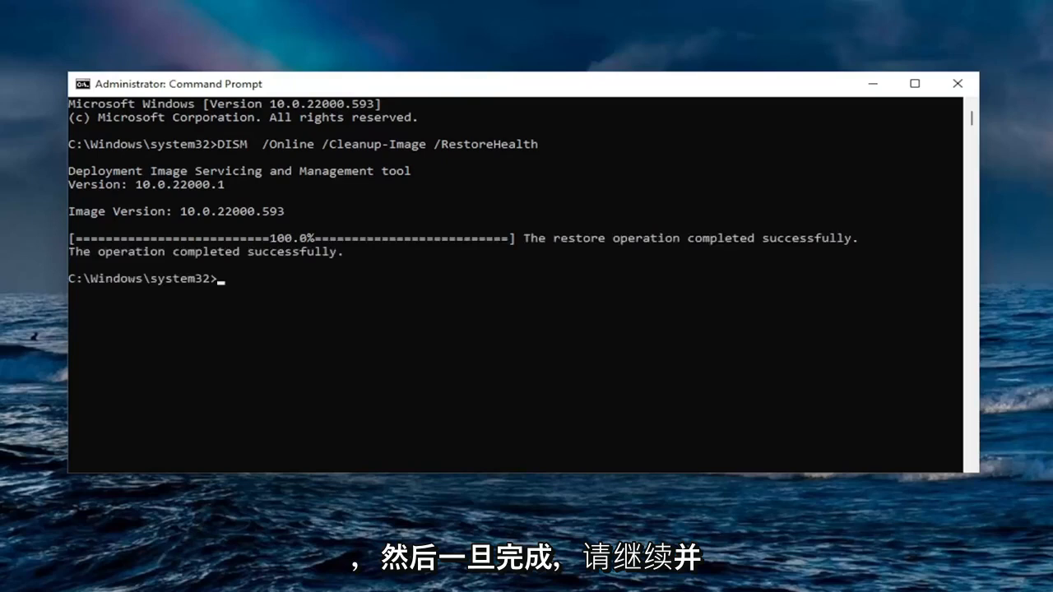
pyautogui.moveTo(908, 93)
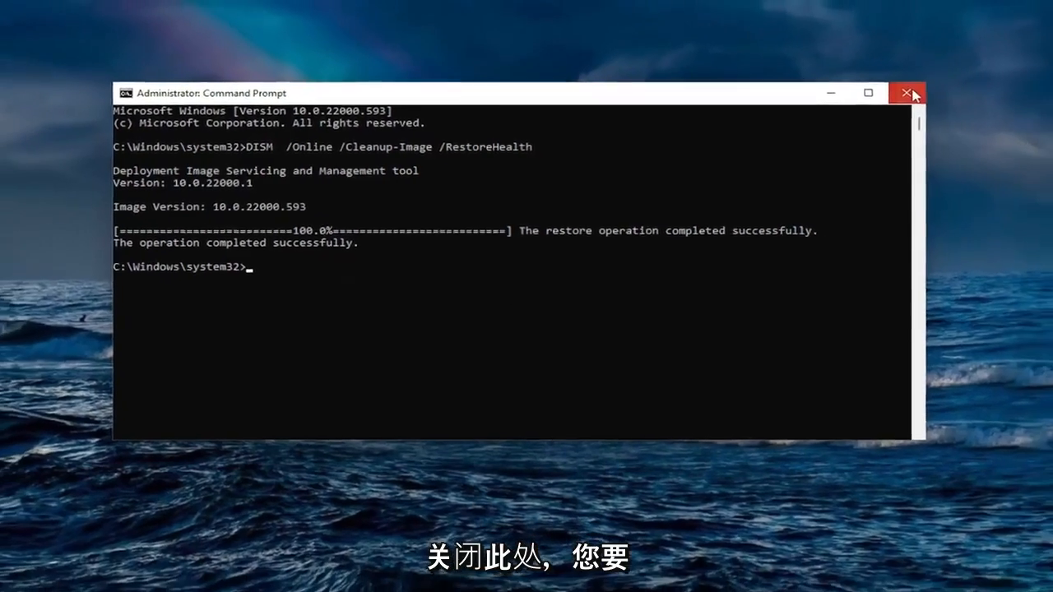